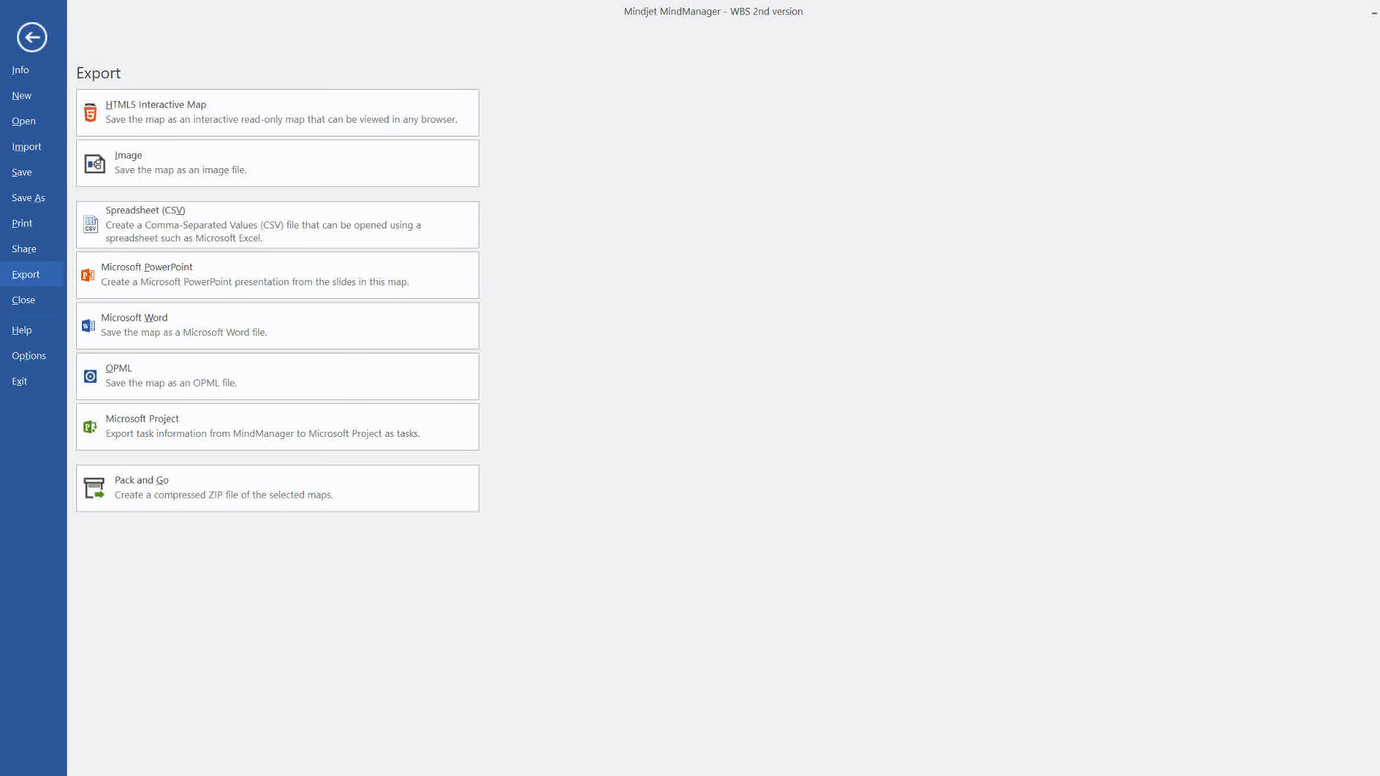
pyautogui.scroll(-3)
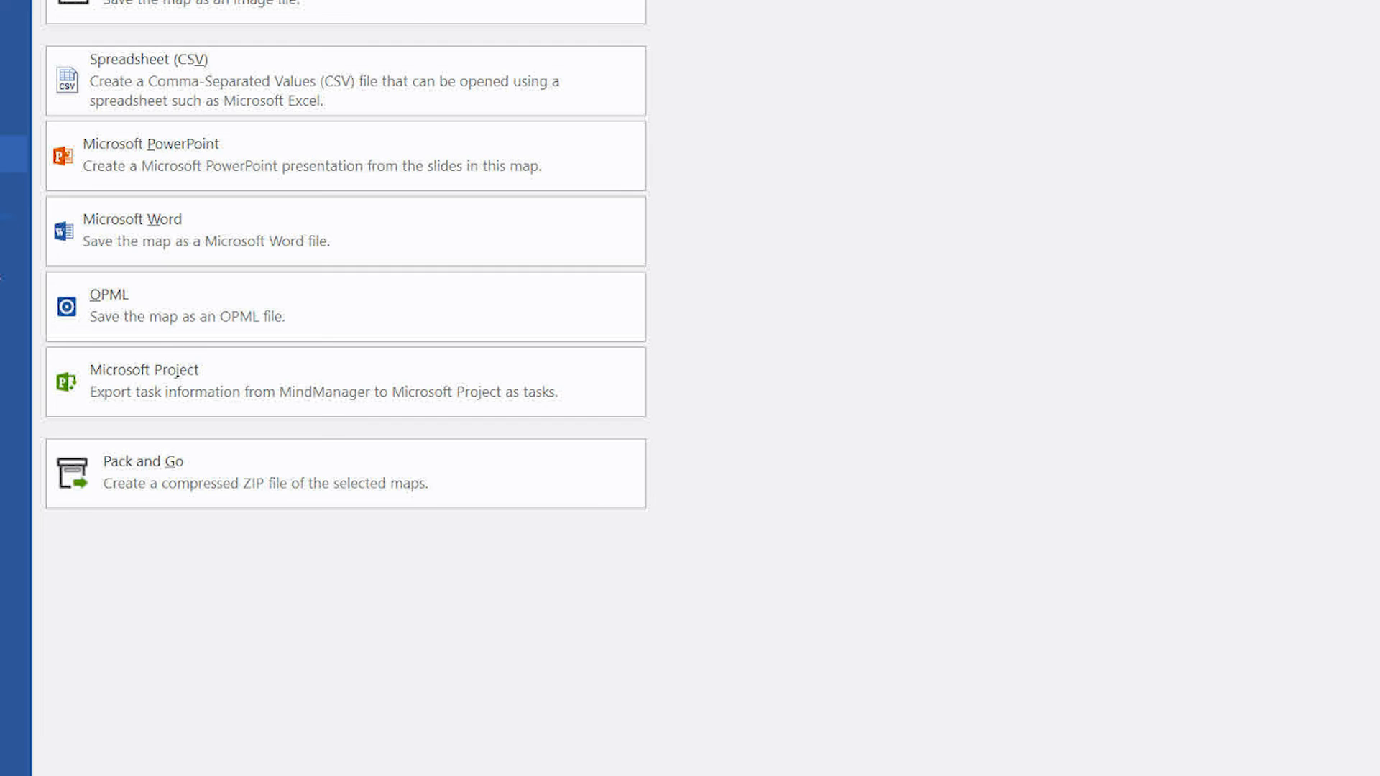